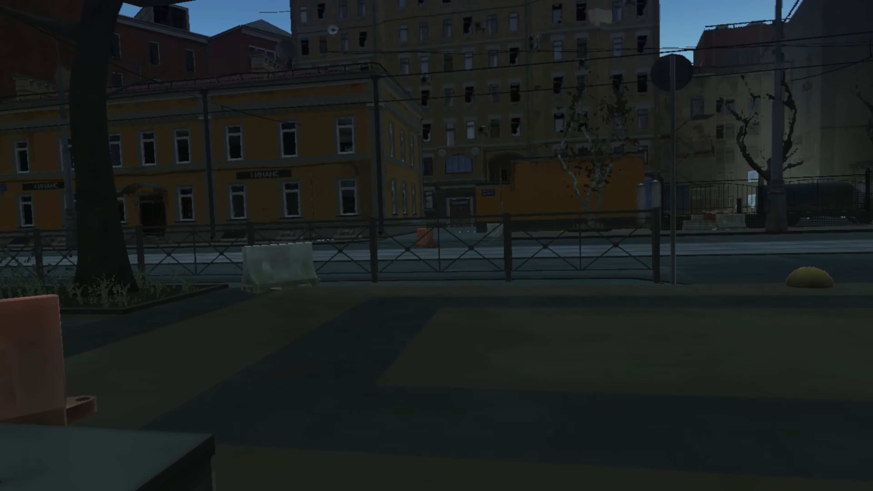
{"action": "mouse_move", "coordinate": [436, 246]}
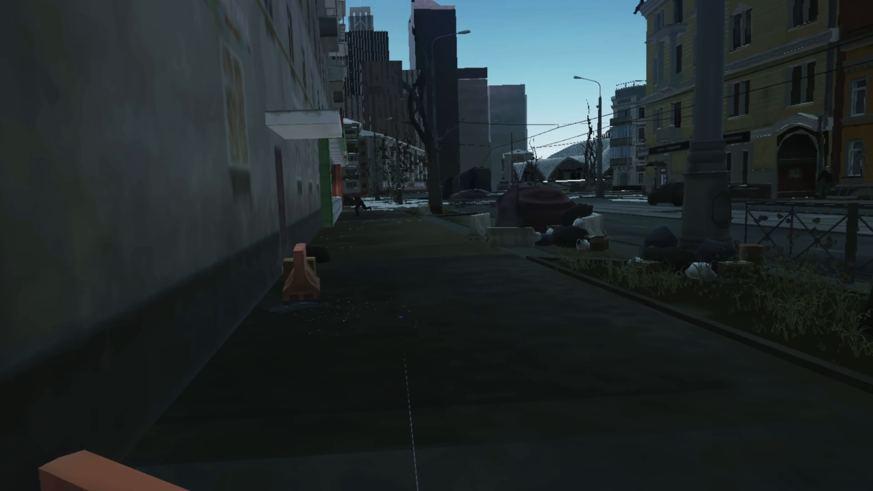
{"action": "left_click", "coordinate": [436, 246]}
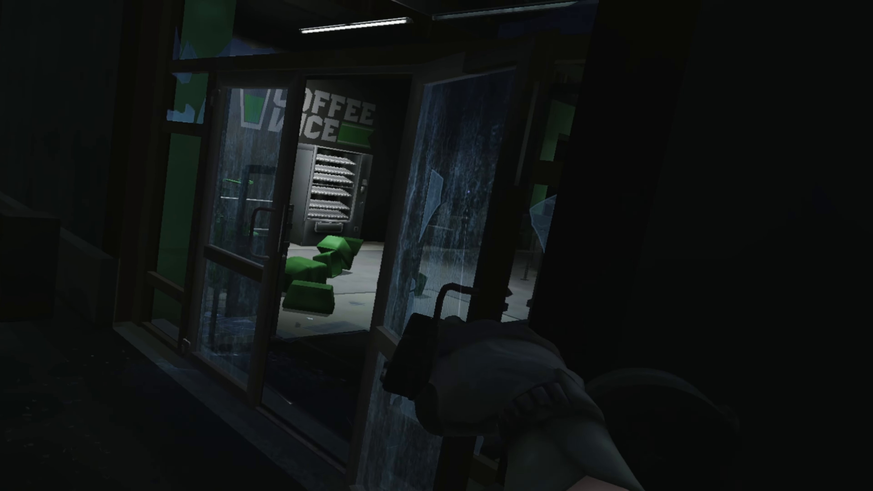
{"action": "mouse_move", "coordinate": [437, 246]}
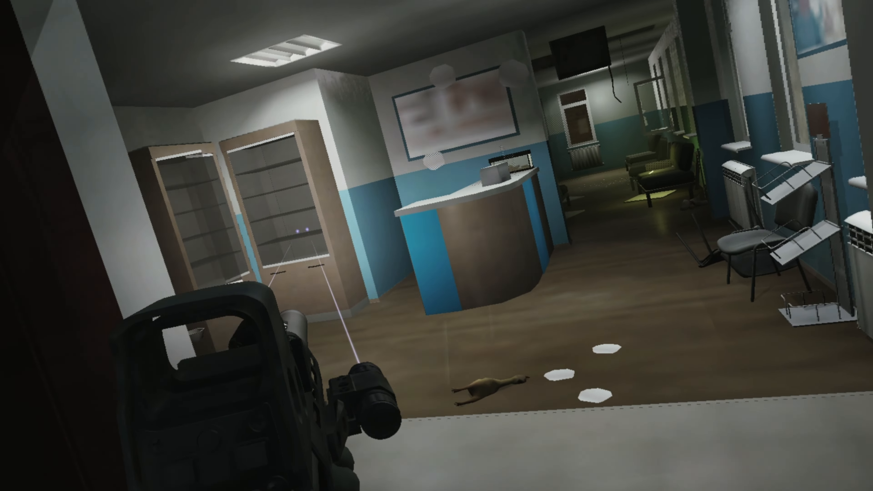
{"action": "mouse_move", "coordinate": [436, 245]}
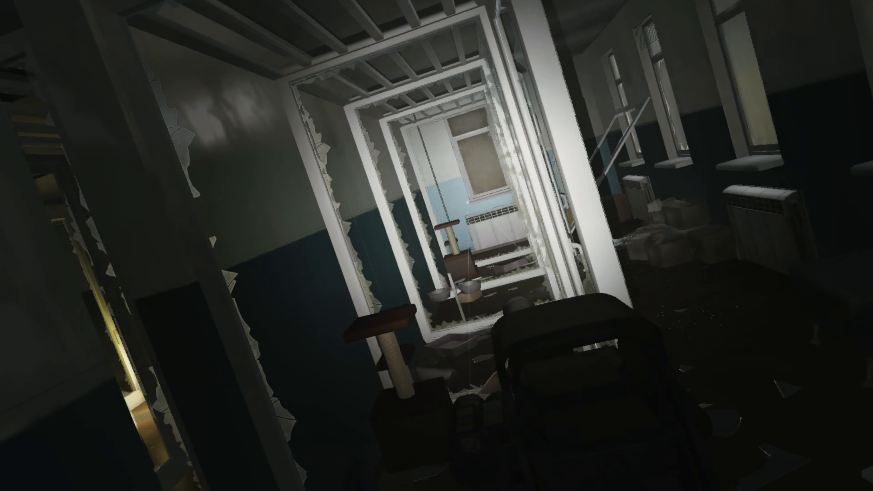
{"action": "mouse_move", "coordinate": [436, 245]}
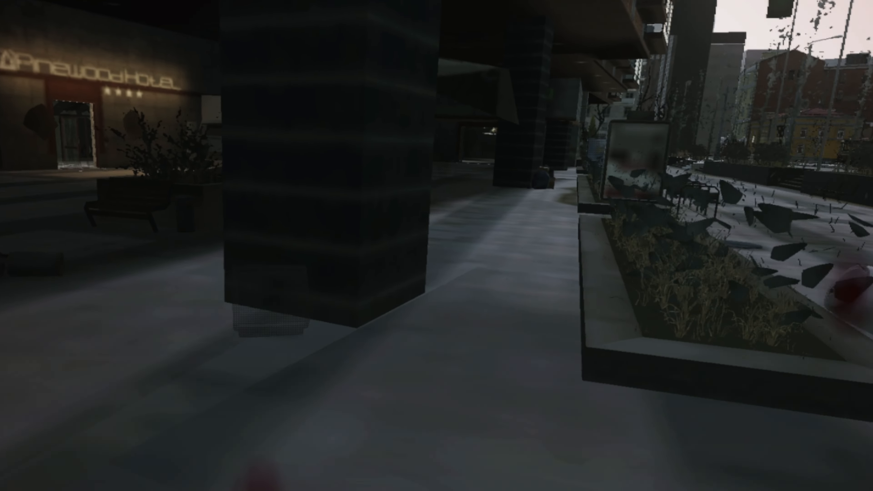
{"action": "mouse_move", "coordinate": [437, 246]}
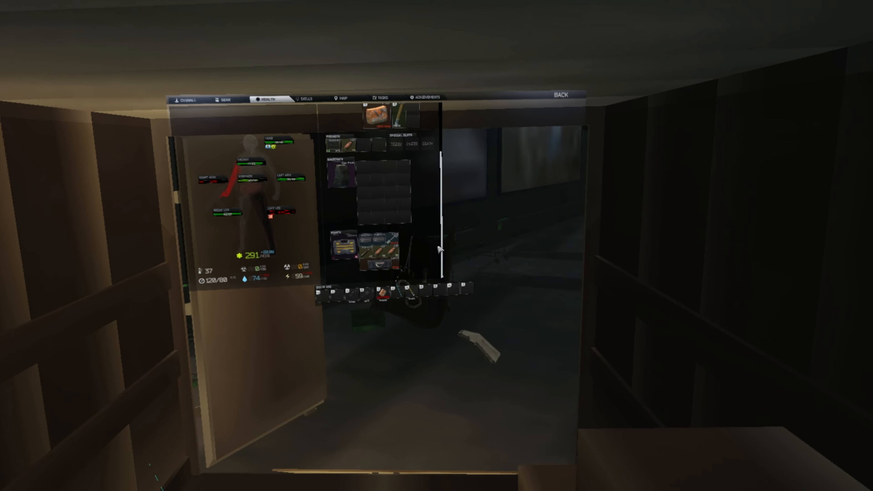
{"action": "left_click", "coordinate": [561, 94]}
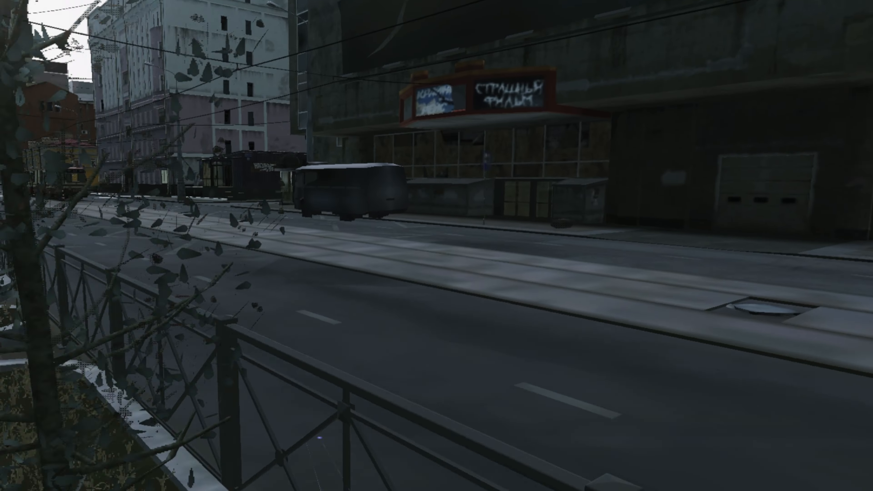
{"action": "mouse_move", "coordinate": [436, 245]}
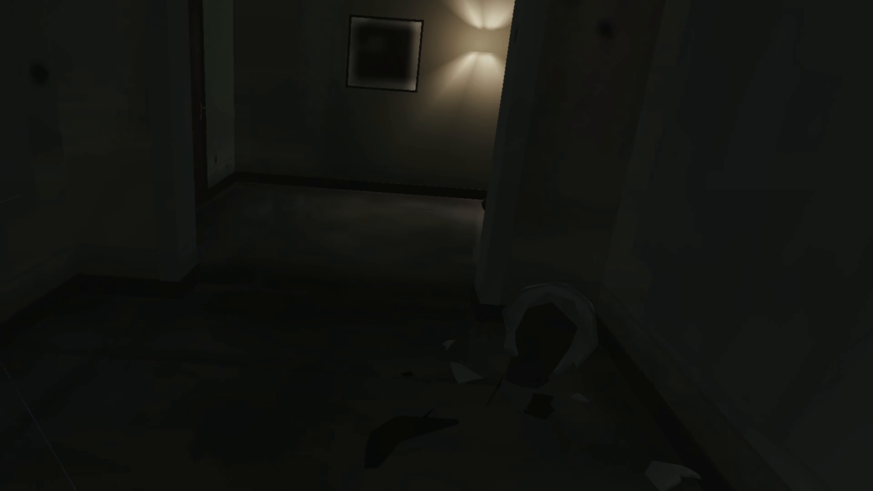
{"action": "key", "text": "Tab"}
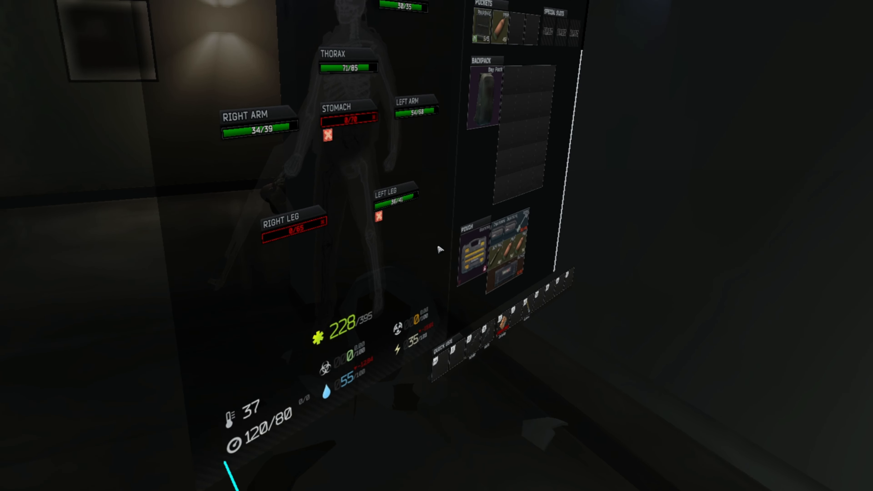